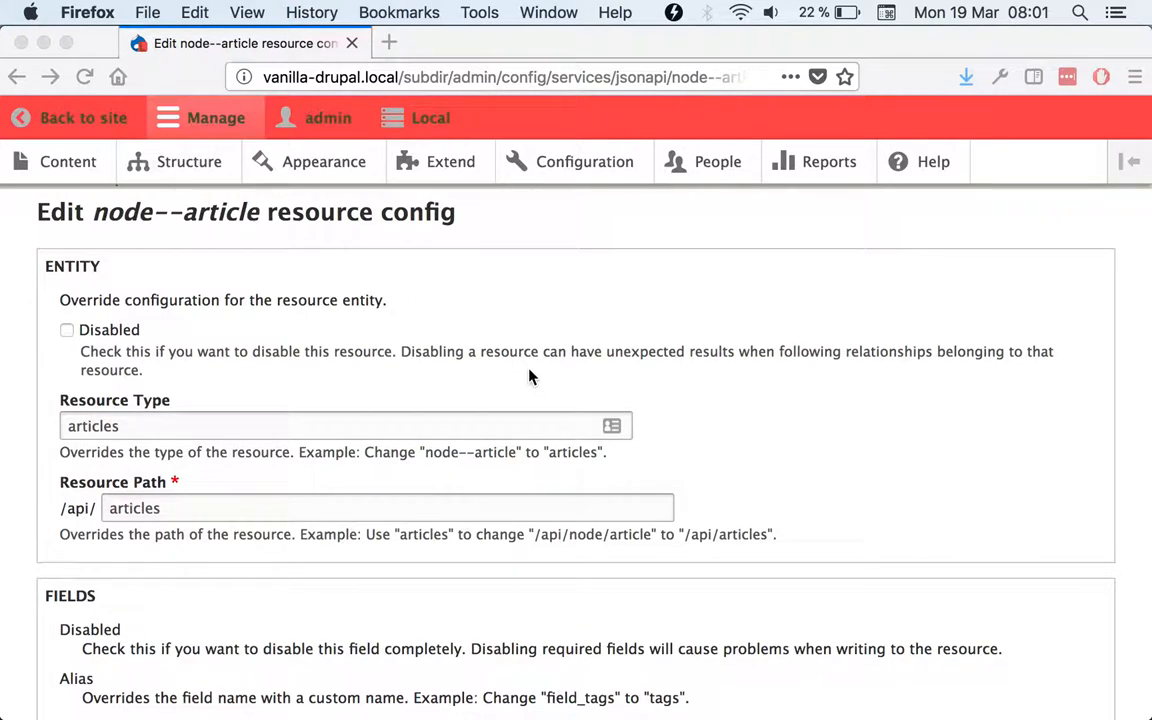
pyautogui.moveTo(42, 256)
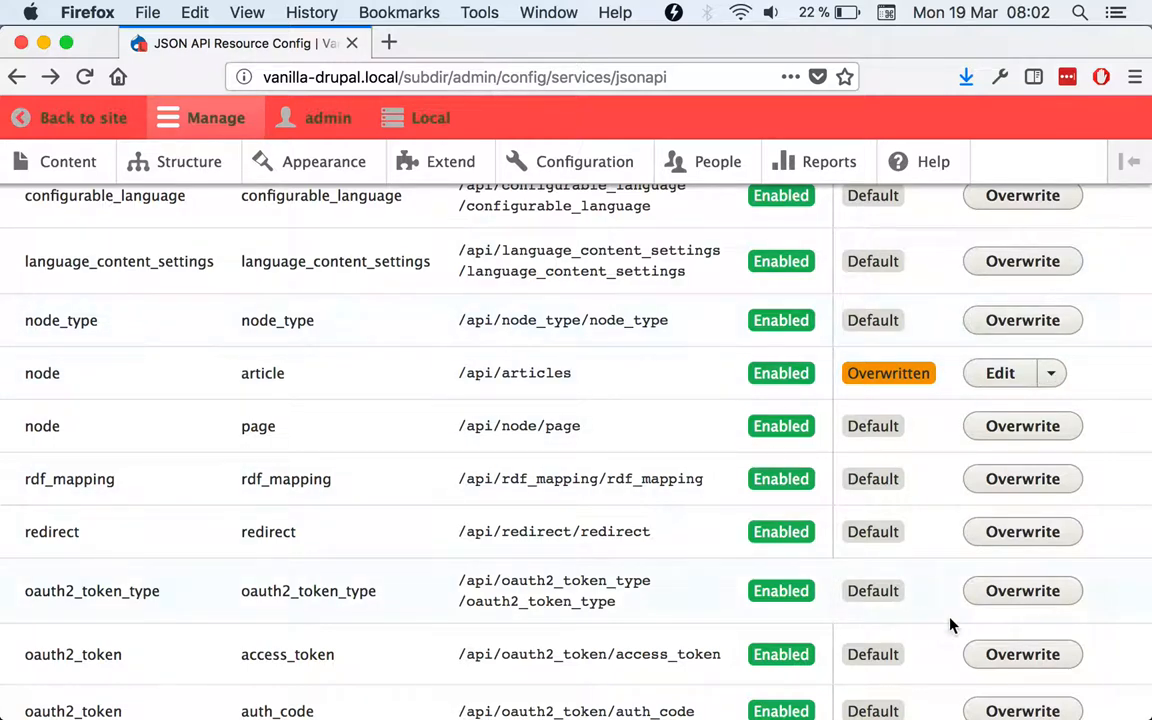
pyautogui.moveTo(1000, 374)
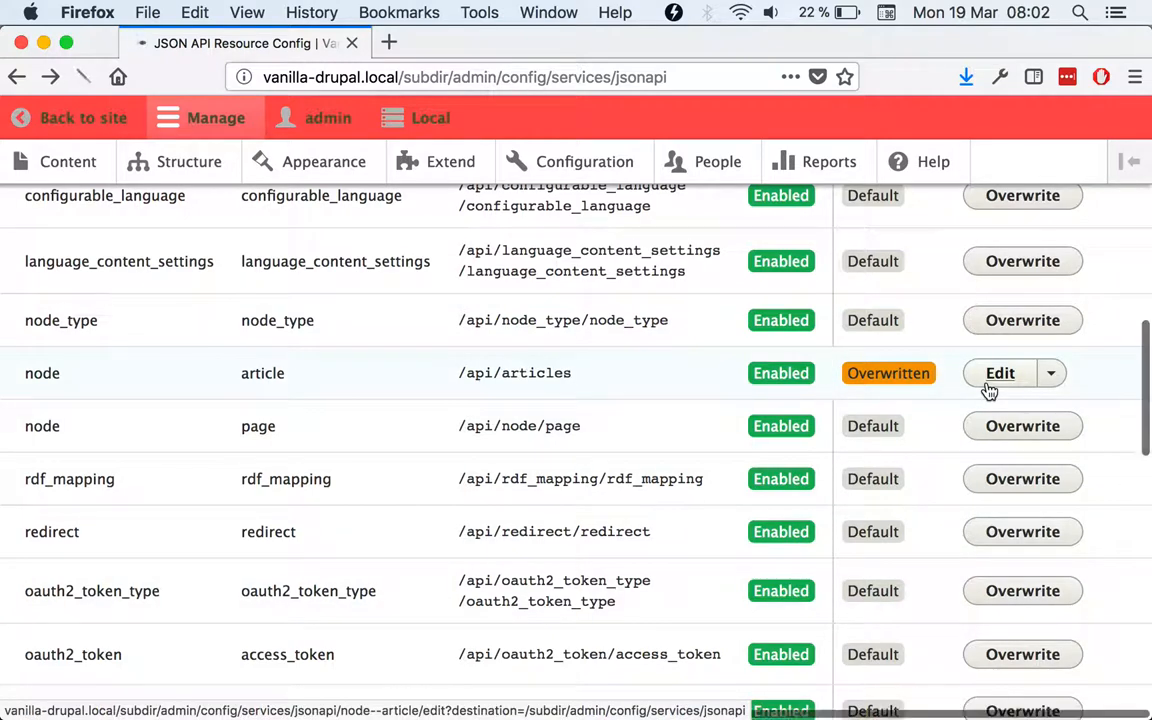
# Step: Edit the node--article resource config and expand its Entity settings (type 'articles', path /api/articles)
pyautogui.click(1000, 374)
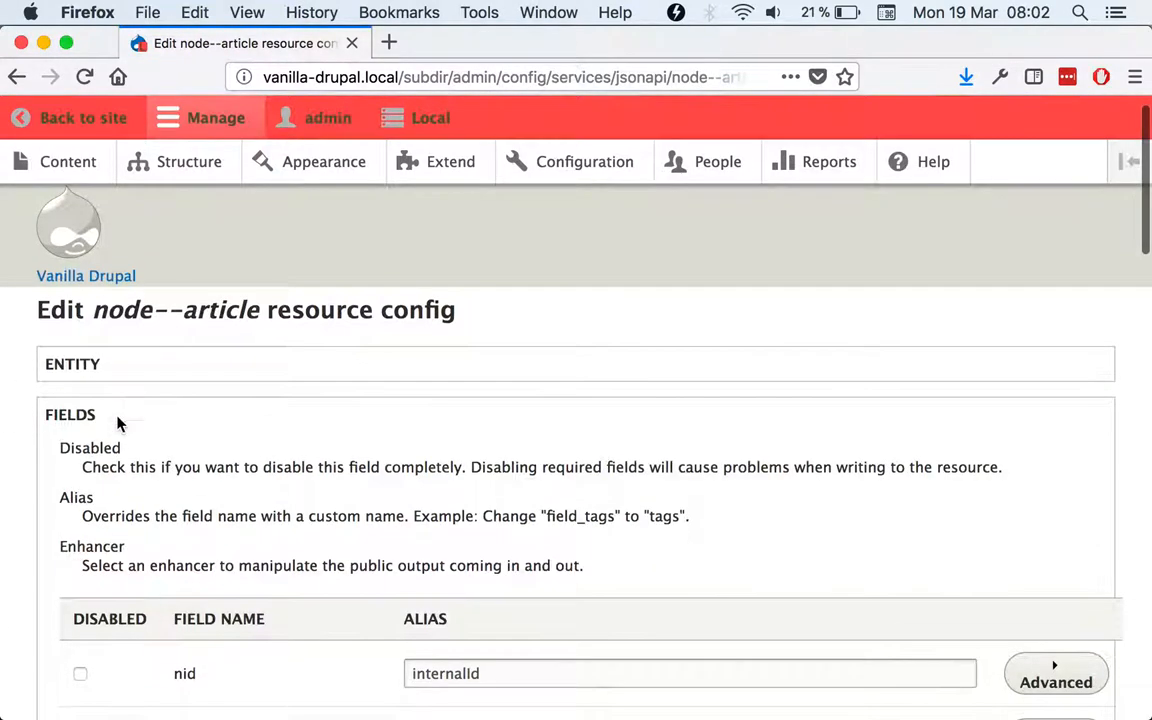
pyautogui.click(72, 364)
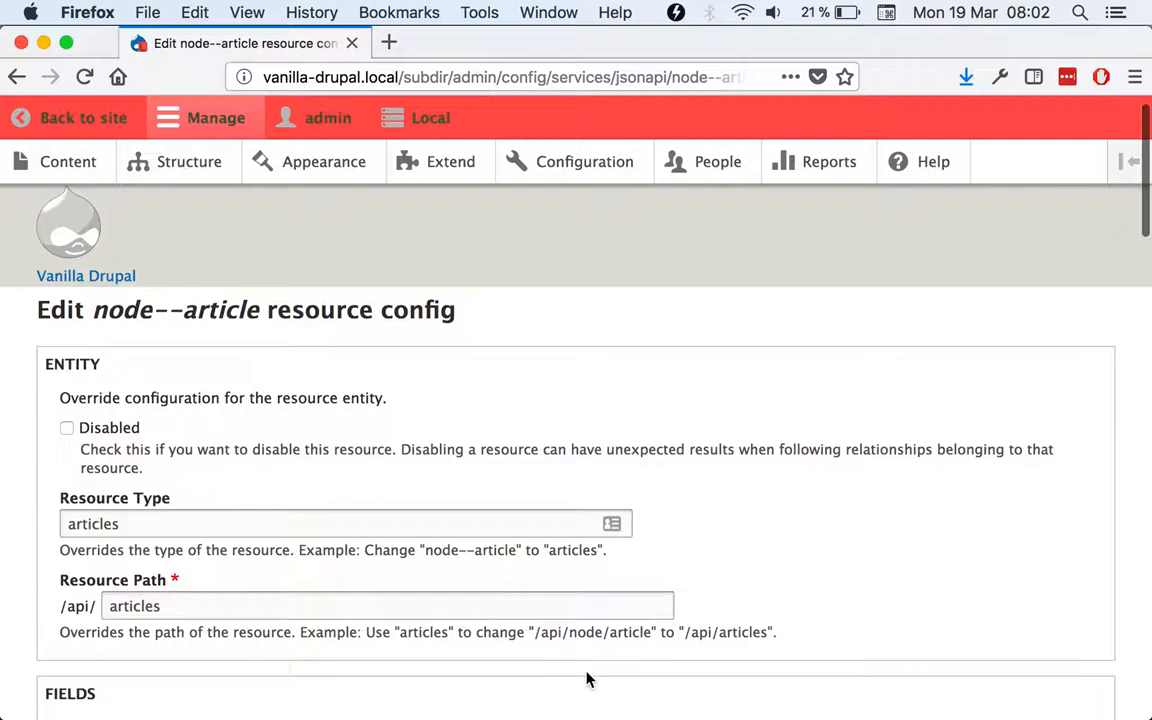
pyautogui.moveTo(36, 608)
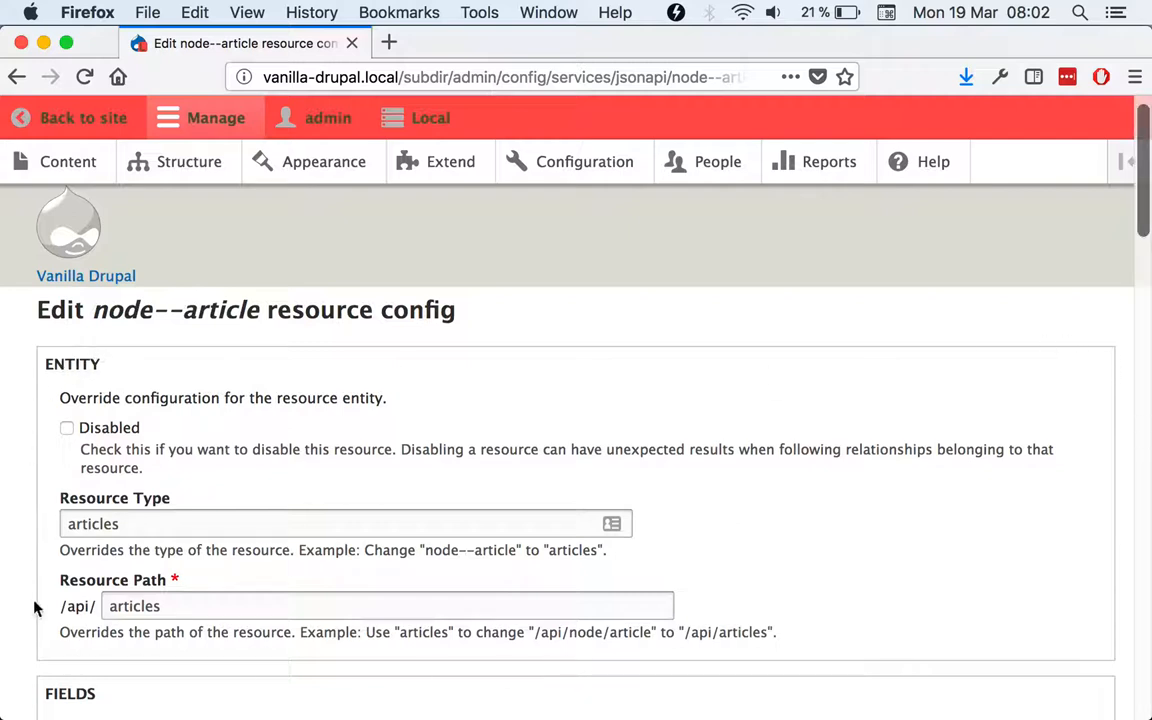
pyautogui.moveTo(332, 342)
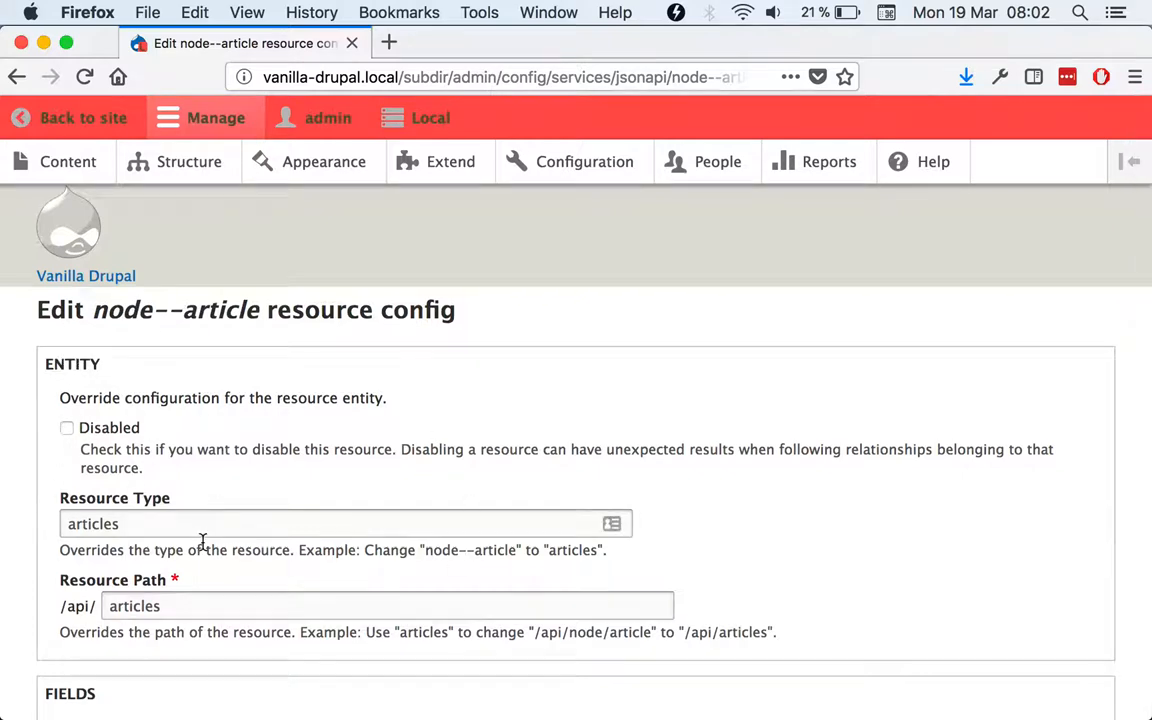
pyautogui.scroll(-3)
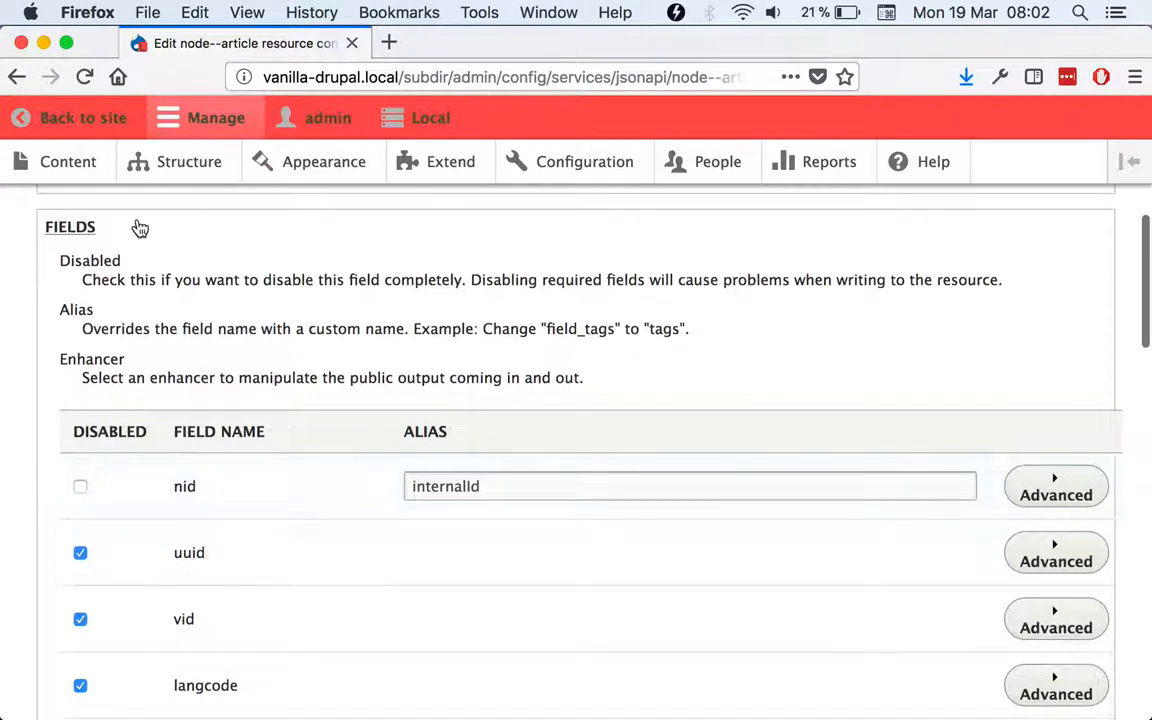
pyautogui.moveTo(140, 348)
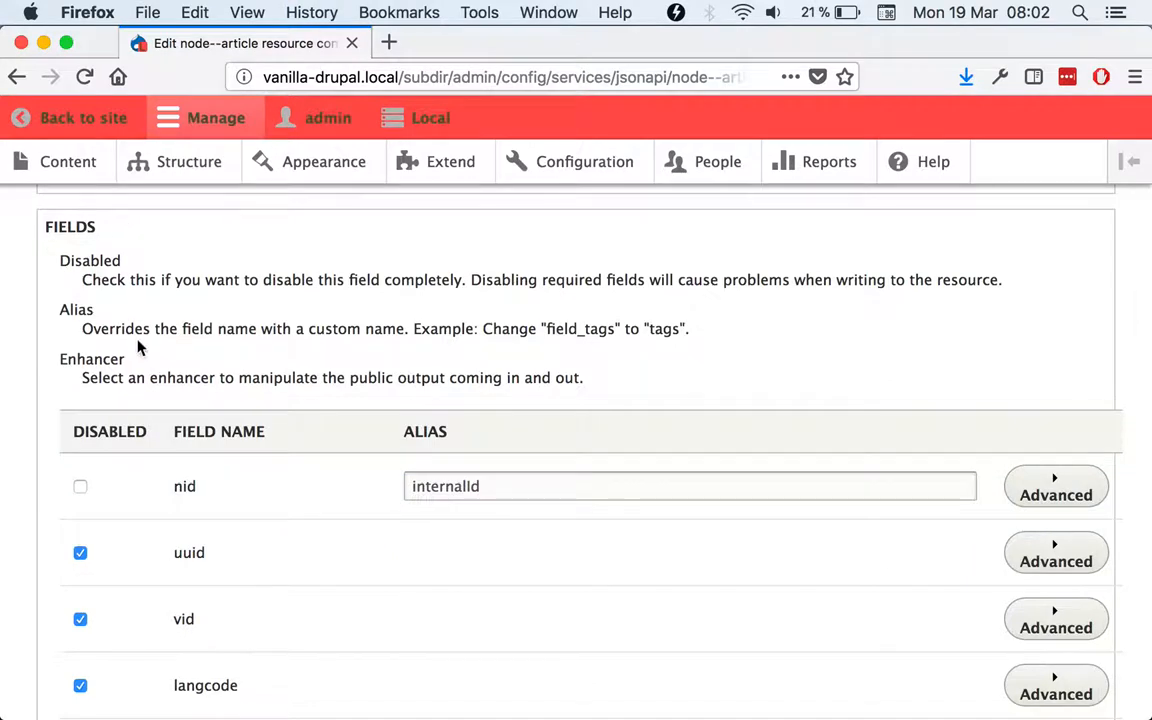
pyautogui.moveTo(616, 528)
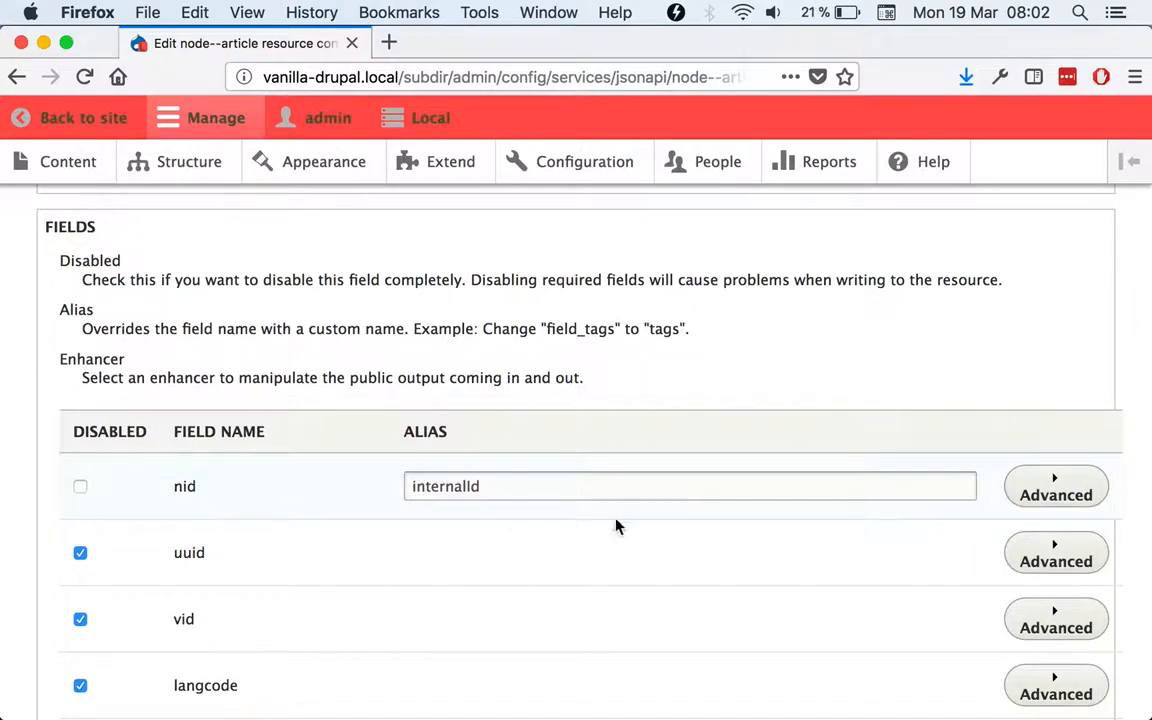
pyautogui.moveTo(164, 500)
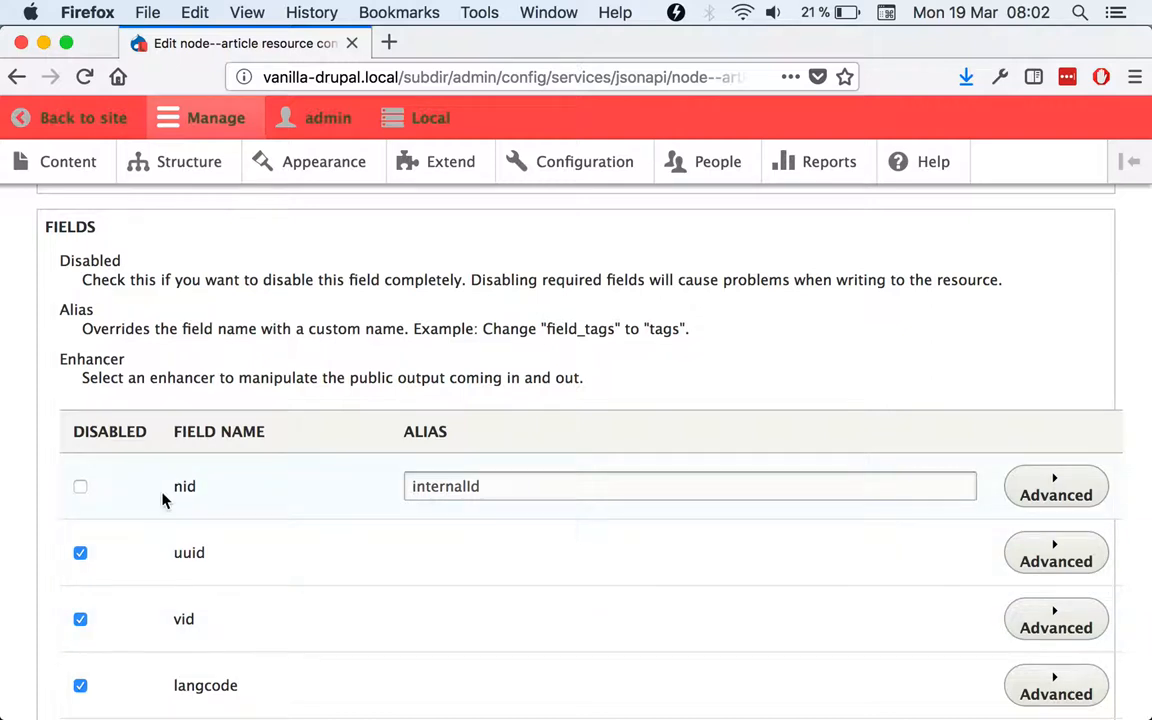
pyautogui.moveTo(100, 496)
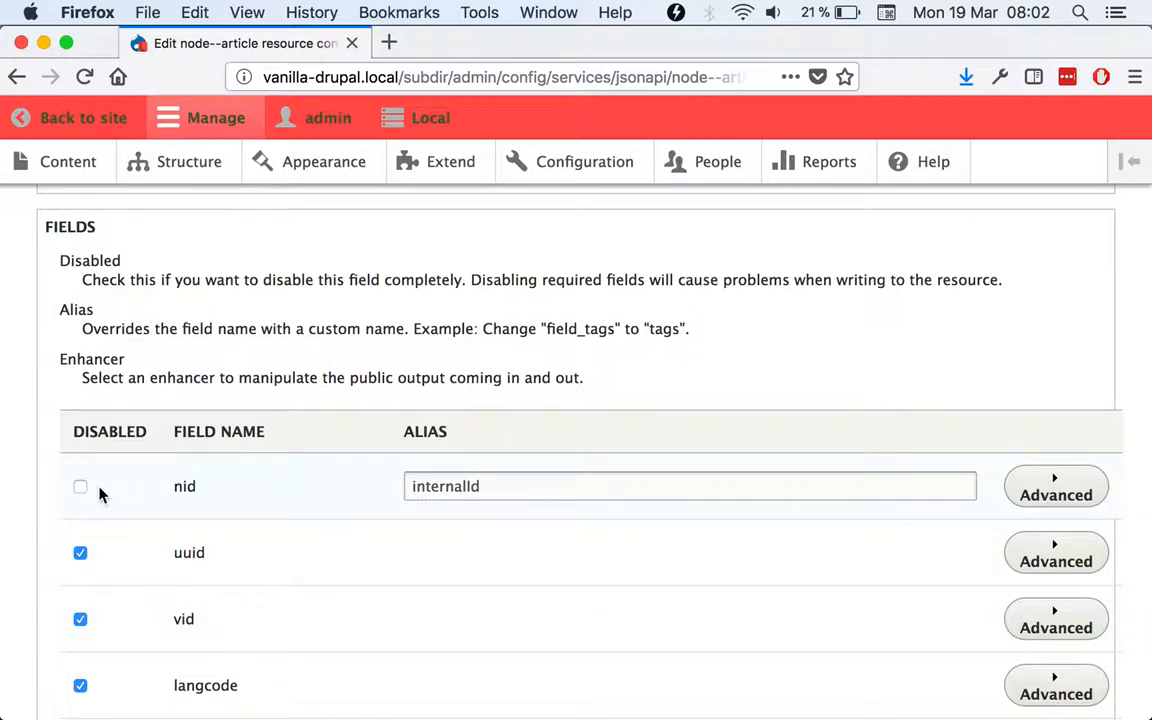
pyautogui.moveTo(220, 498)
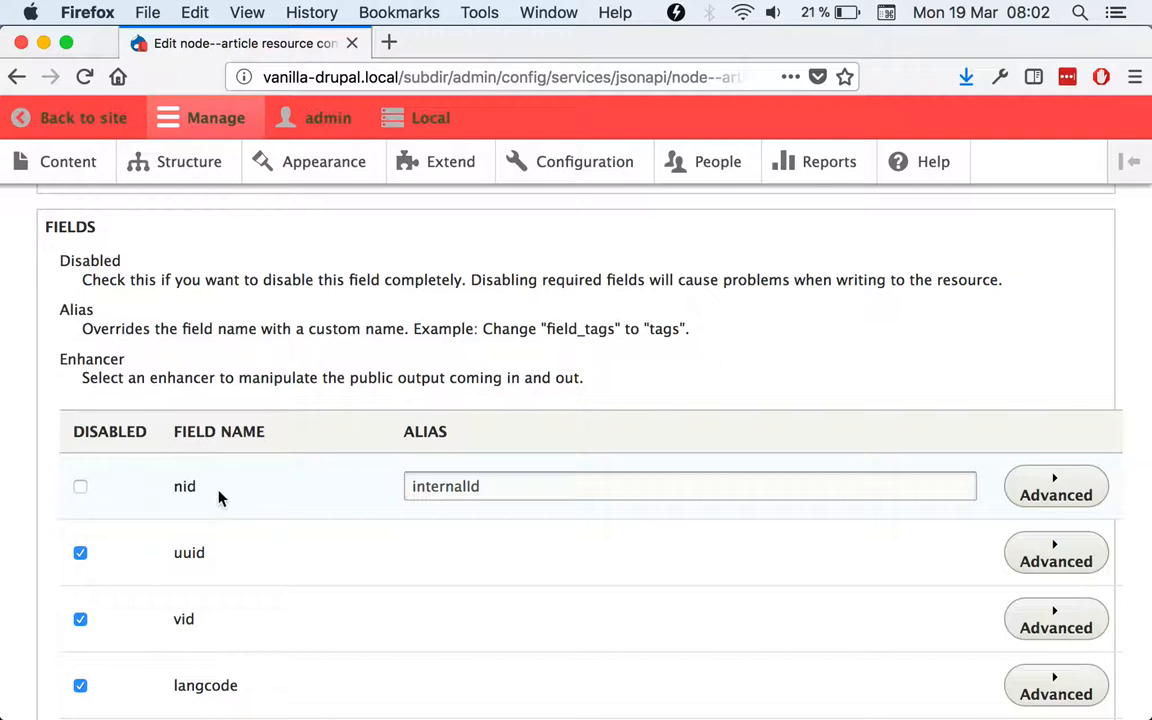
pyautogui.moveTo(420, 512)
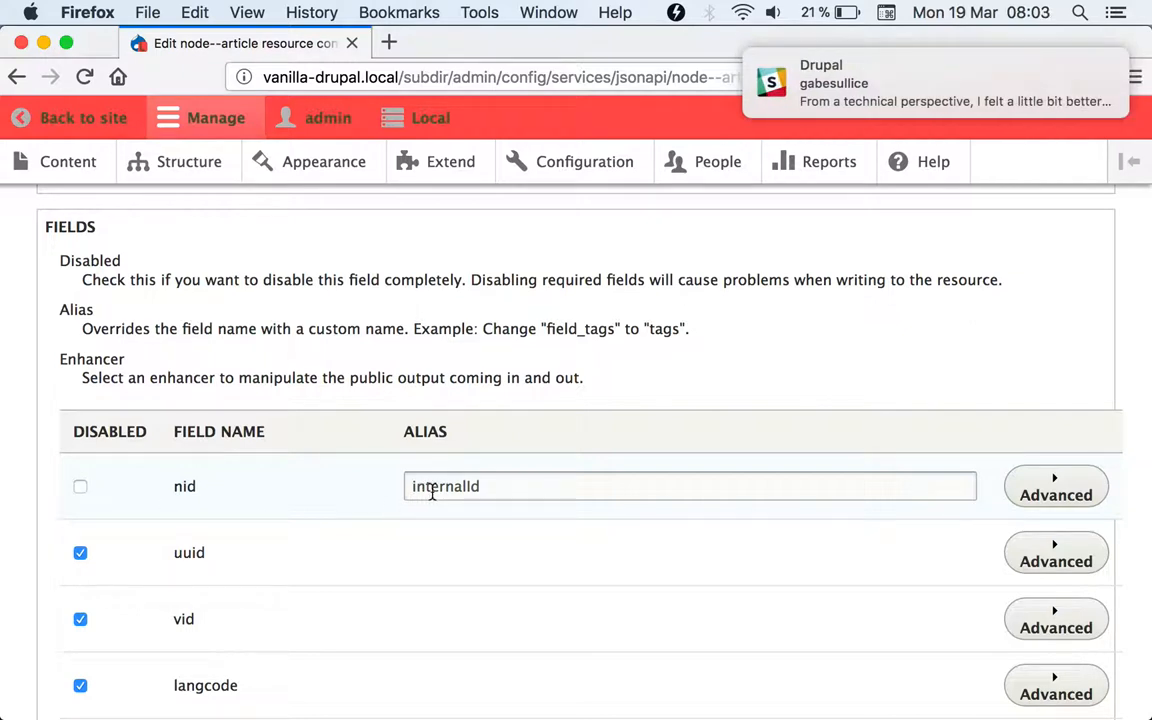
pyautogui.click(690, 486)
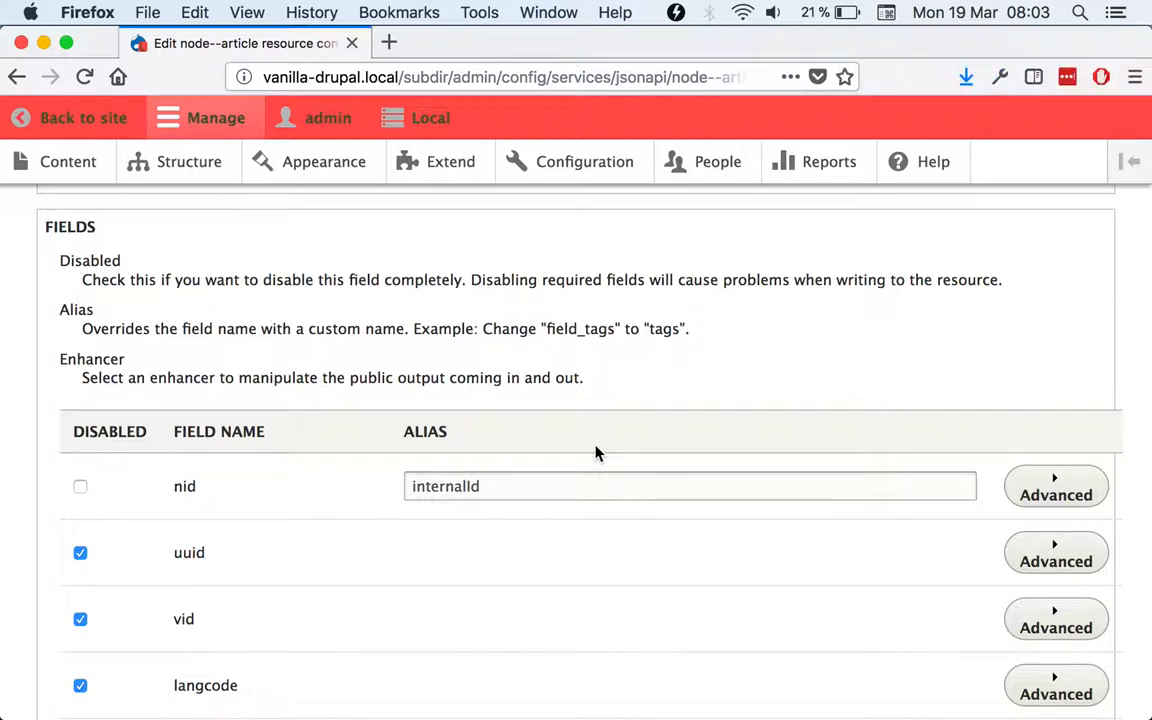
pyautogui.moveTo(136, 508)
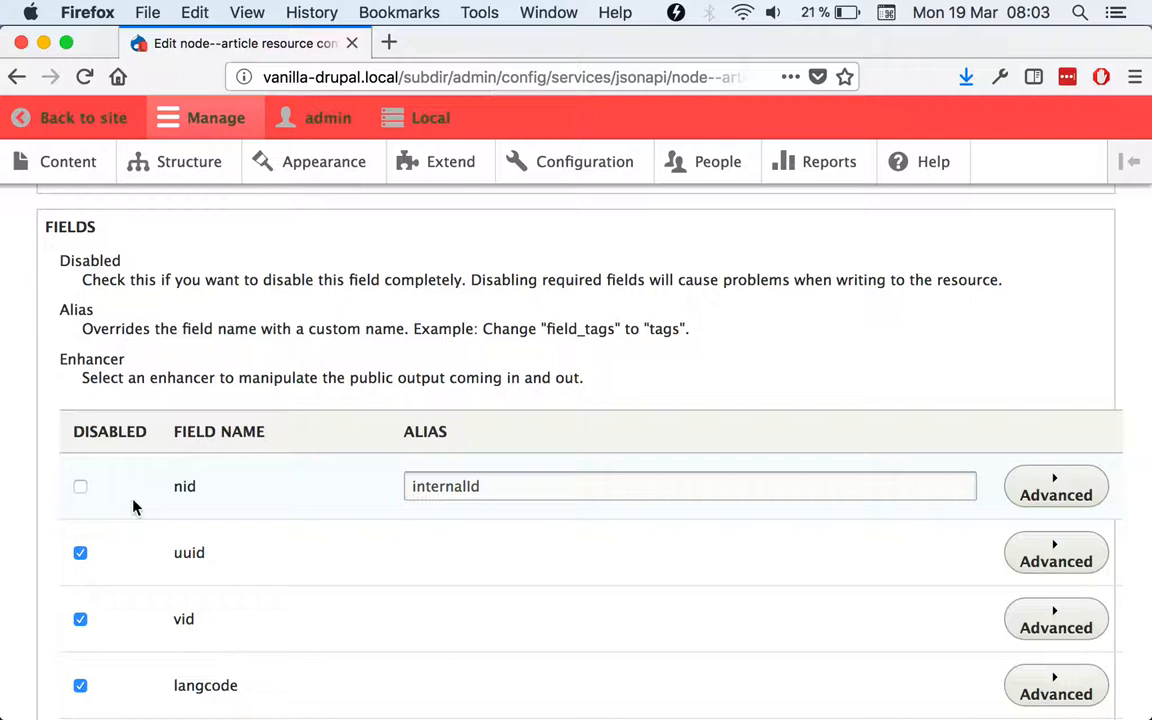
pyautogui.moveTo(176, 490)
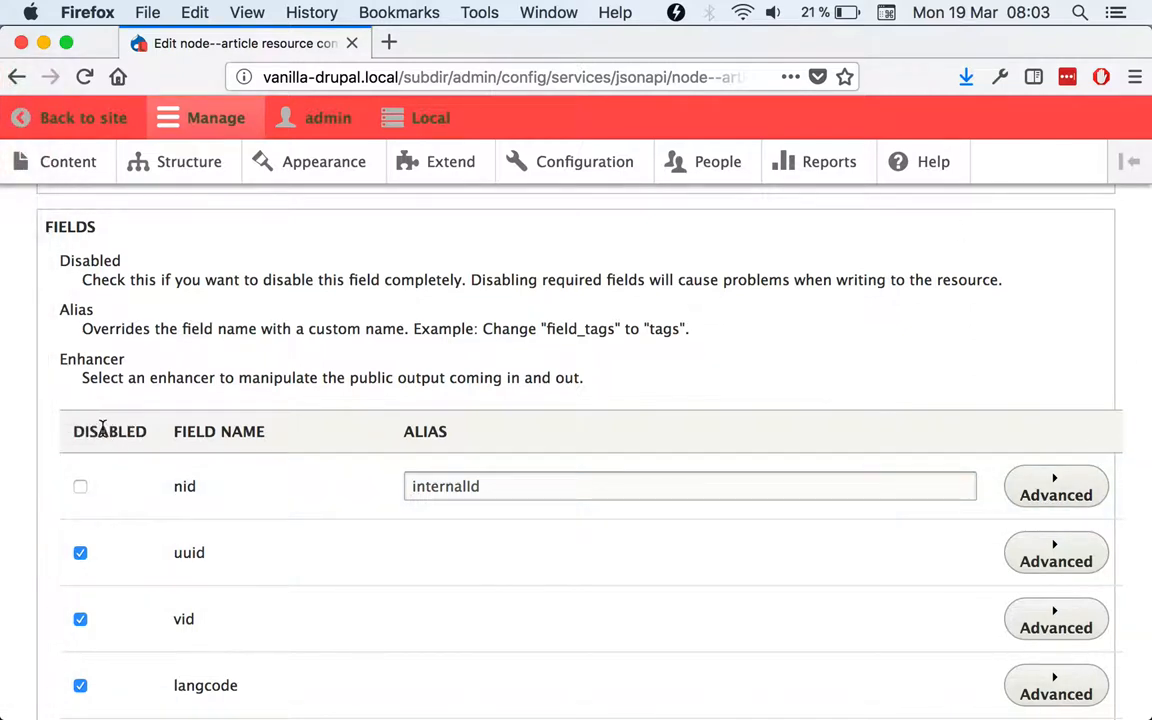
pyautogui.moveTo(1056, 486)
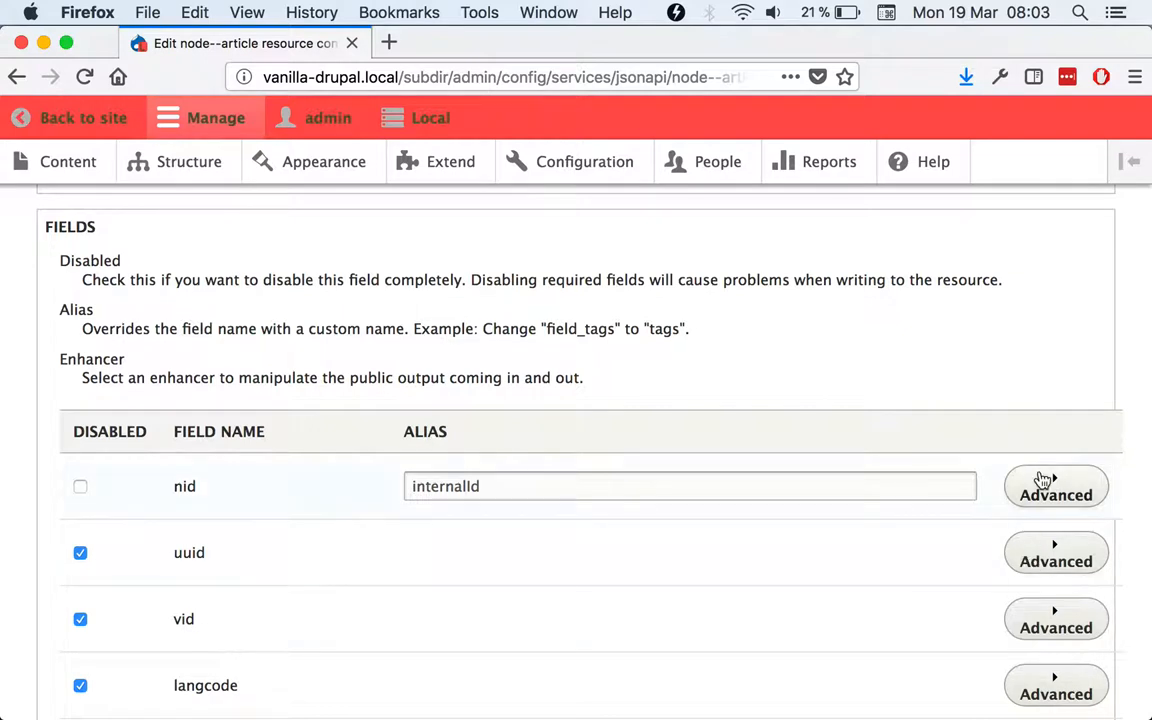
# Step: Assign nid the Date Time (Timestamp field) enhancer with an empty format, reaching the Save button
pyautogui.click(1056, 486)
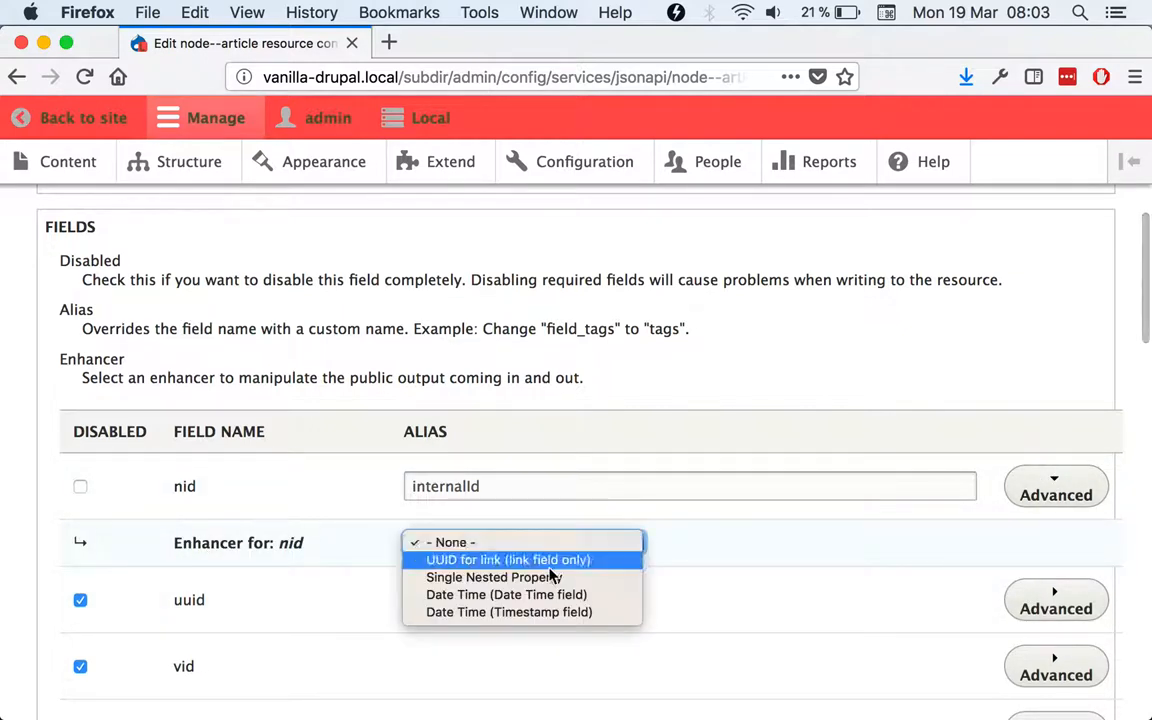
pyautogui.click(492, 576)
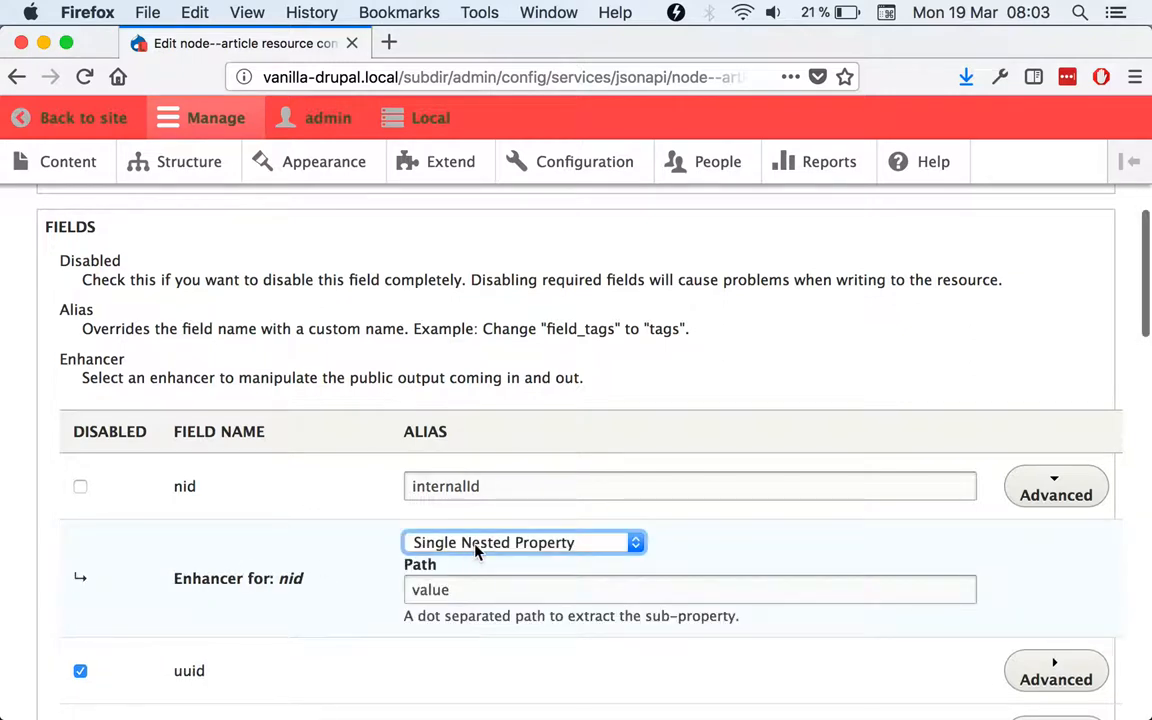
pyautogui.click(524, 542)
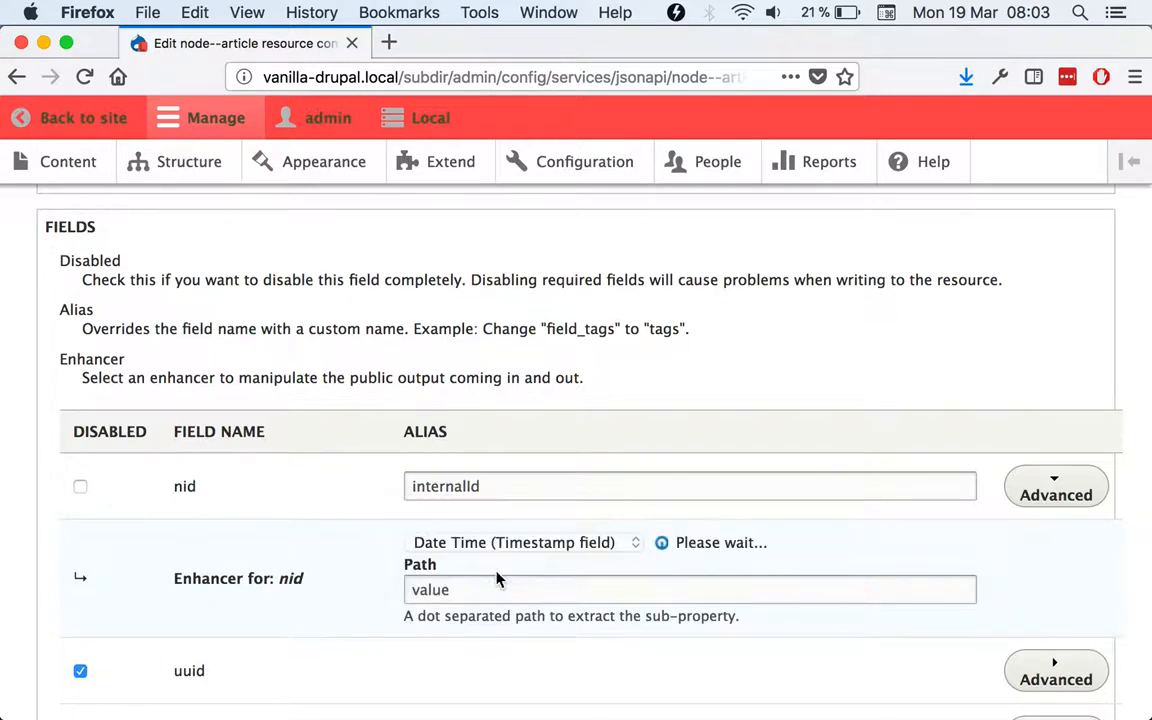
pyautogui.click(524, 542)
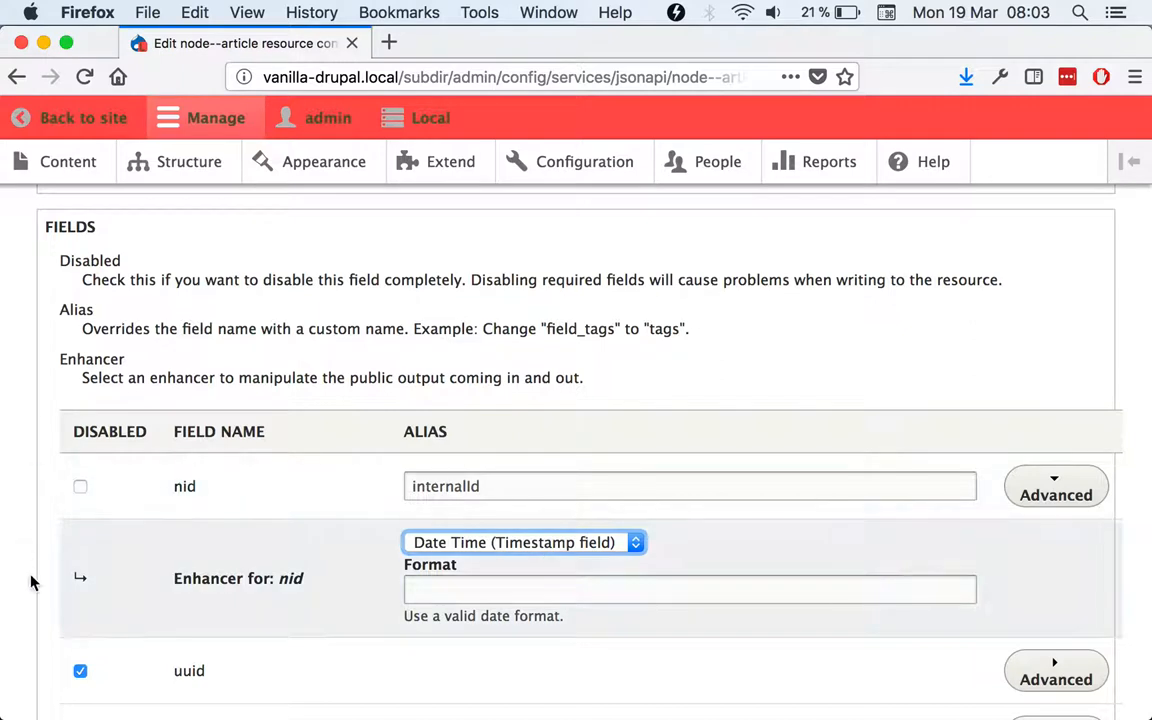
pyautogui.moveTo(64, 480)
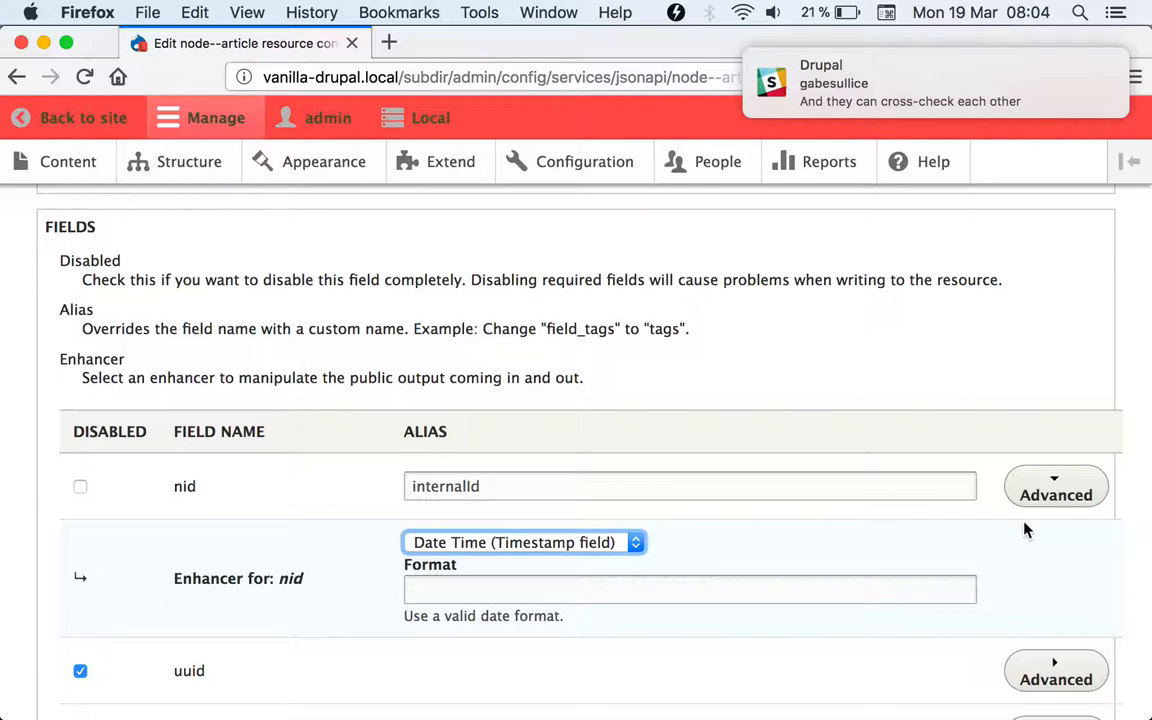
pyautogui.scroll(-3)
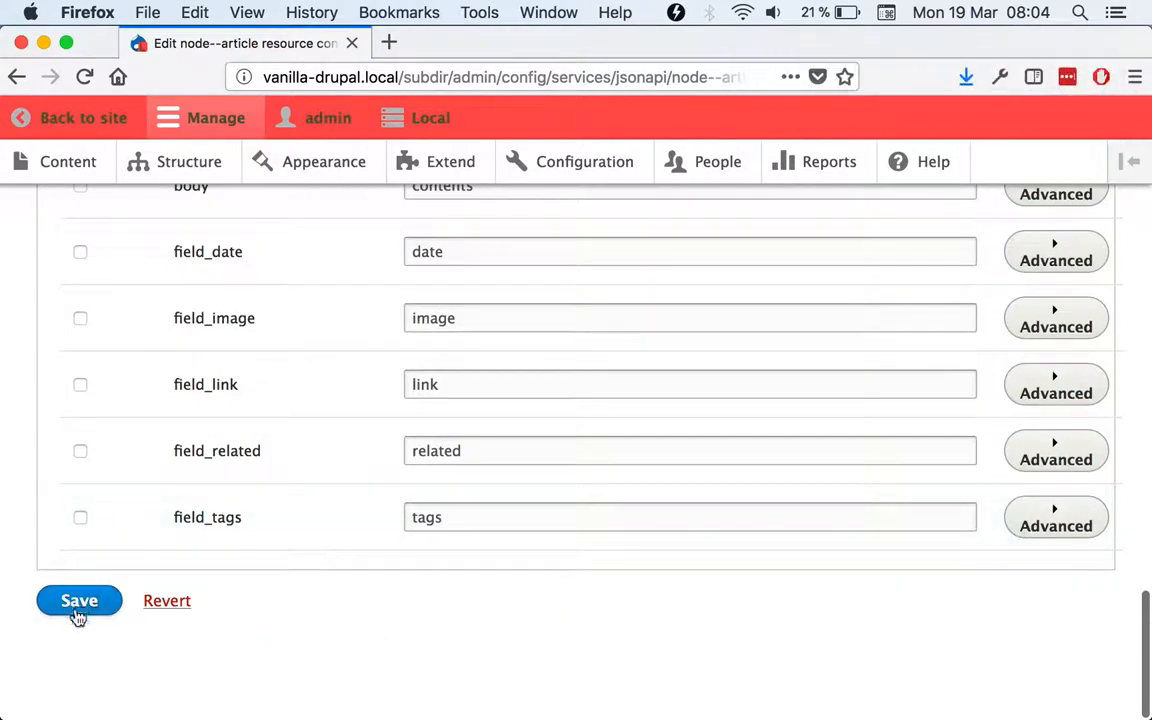
pyautogui.moveTo(176, 704)
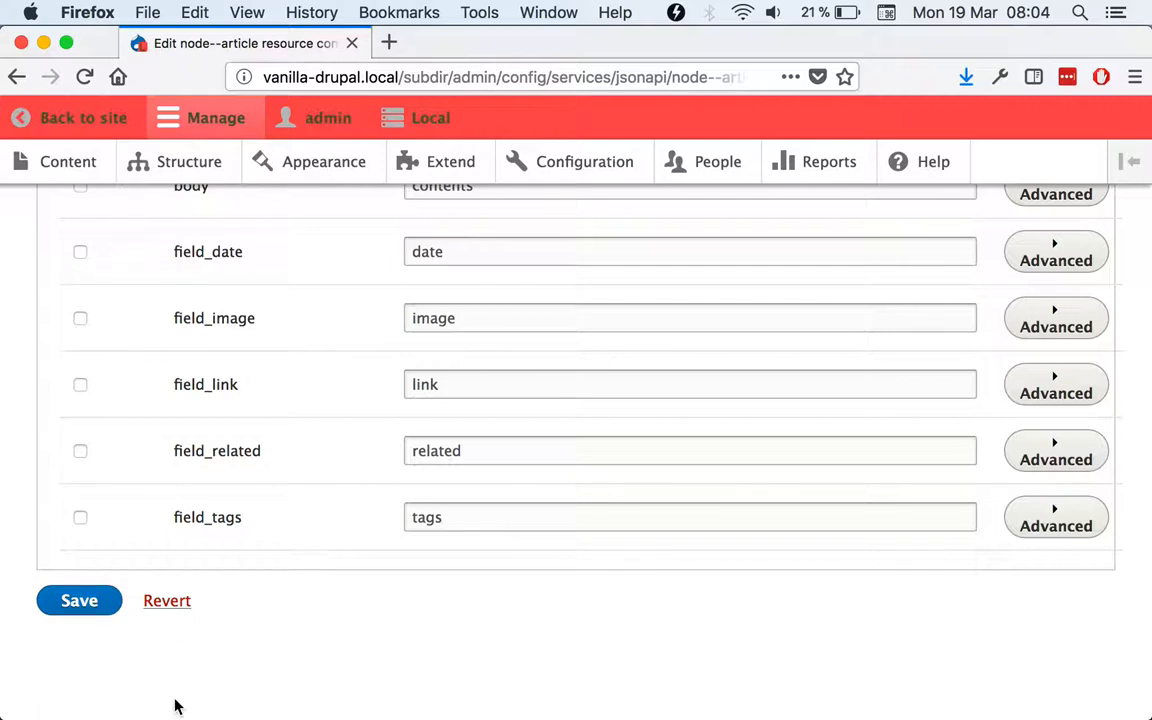